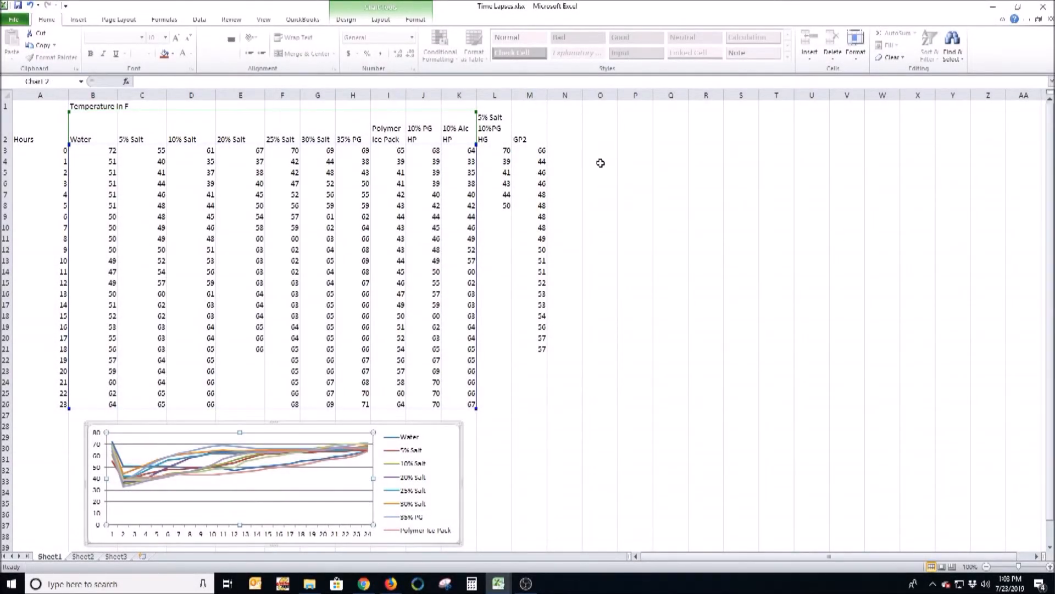
mouse_move(96, 154)
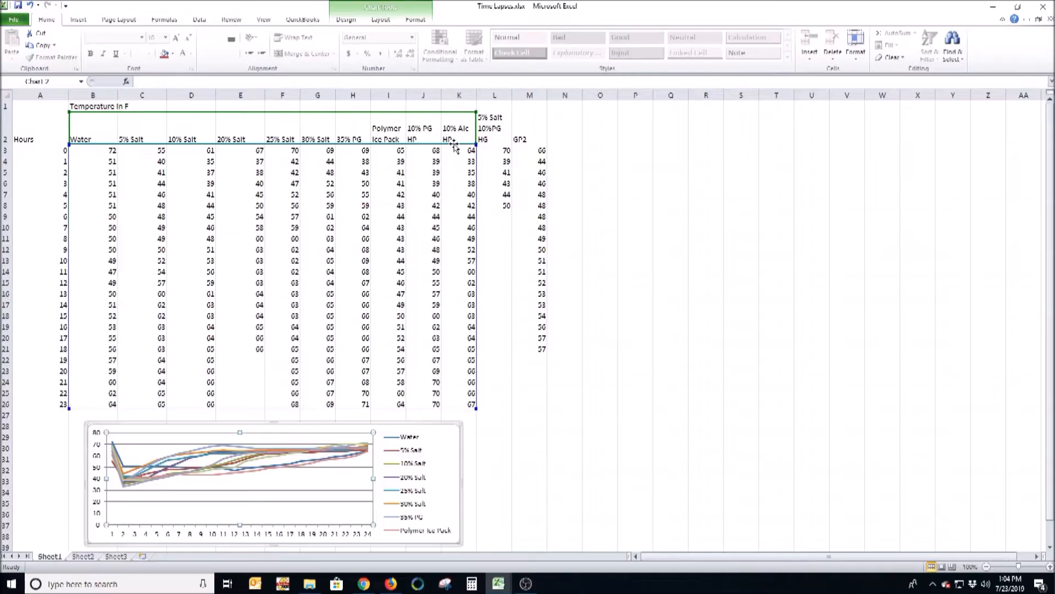
mouse_move(402, 419)
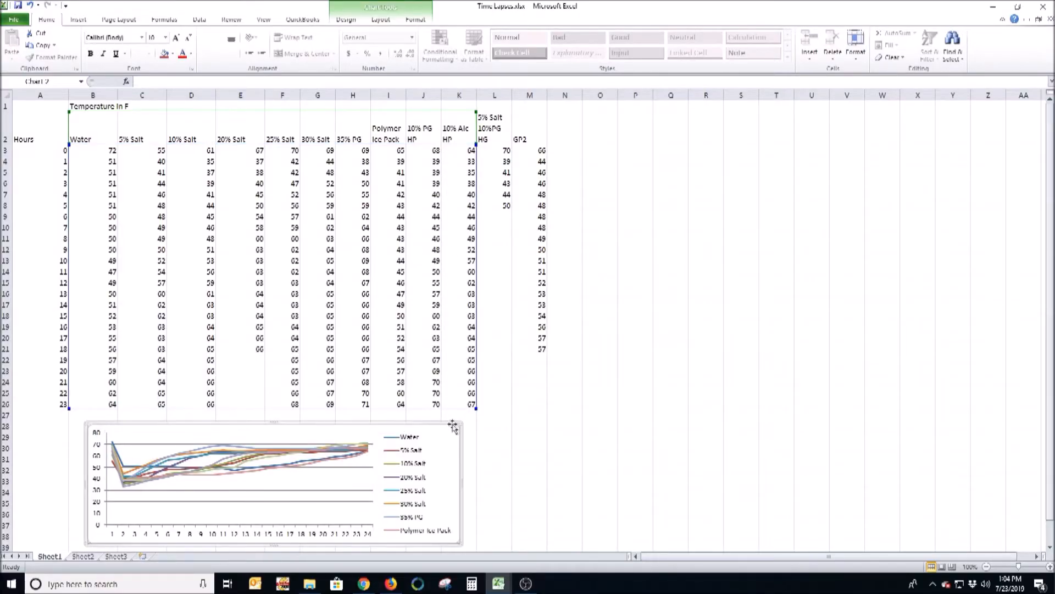
- Enlarge the temperature line chart so it fills most of the sheet
left_click(611, 220)
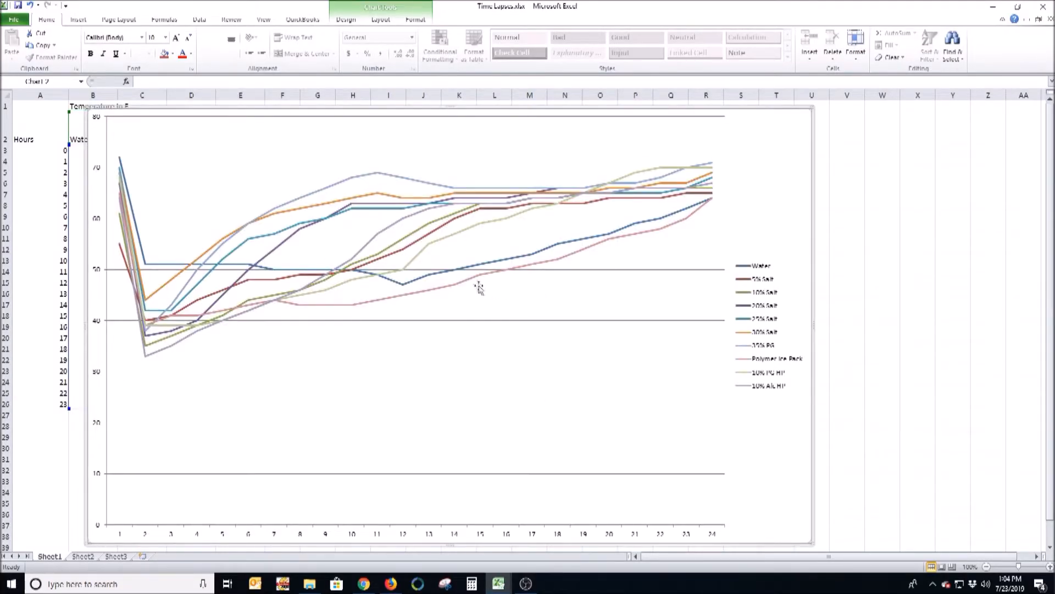
mouse_move(444, 290)
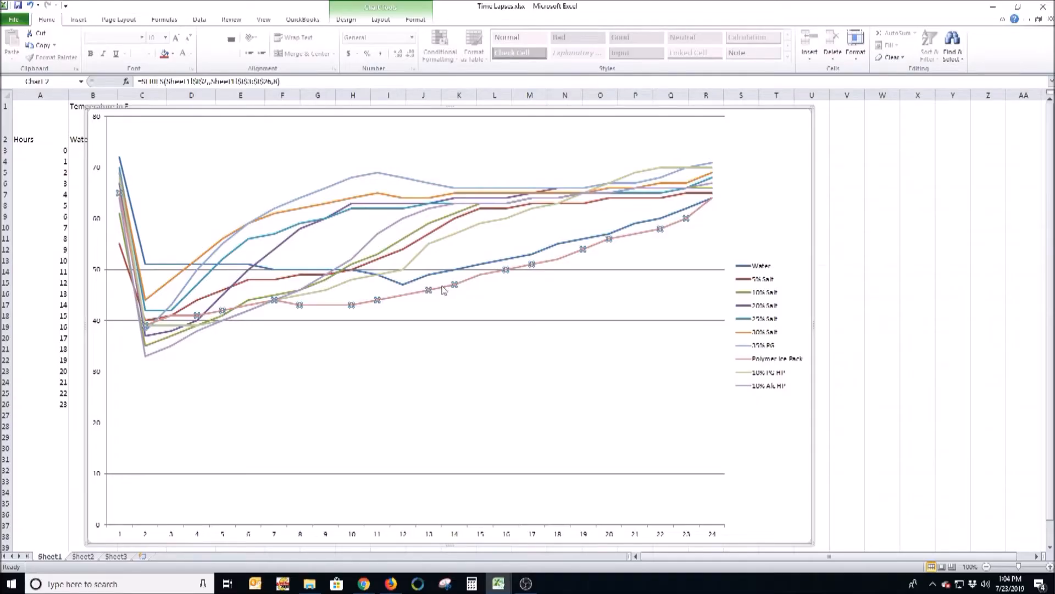
mouse_move(449, 273)
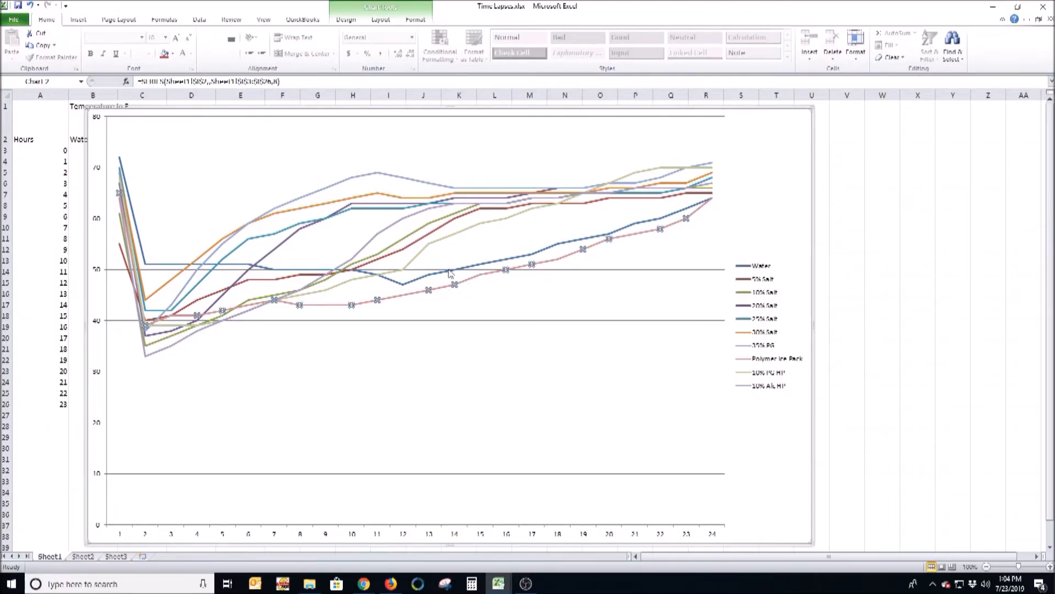
mouse_move(450, 273)
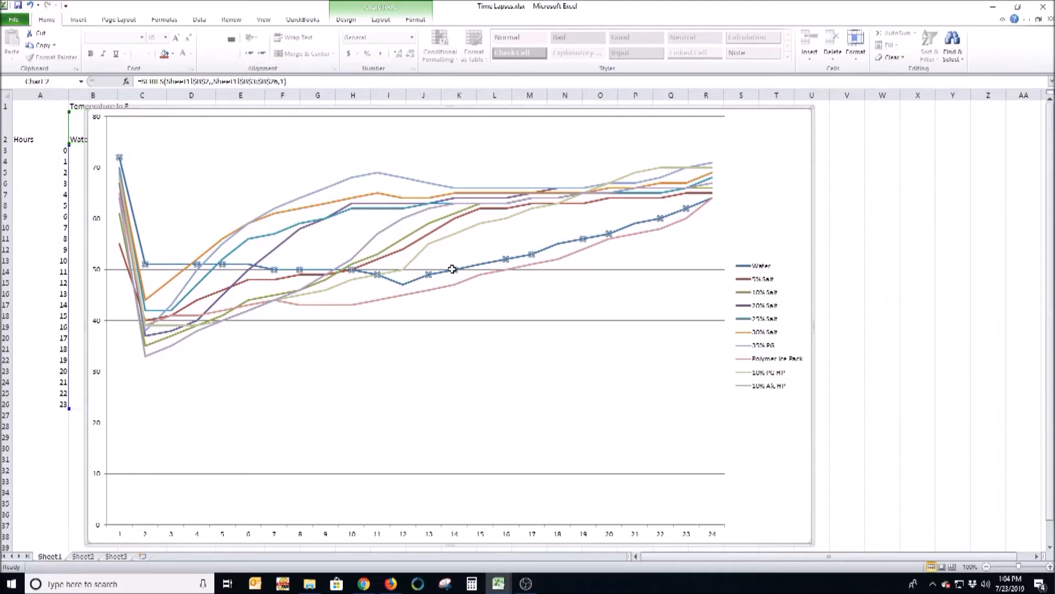
mouse_move(477, 269)
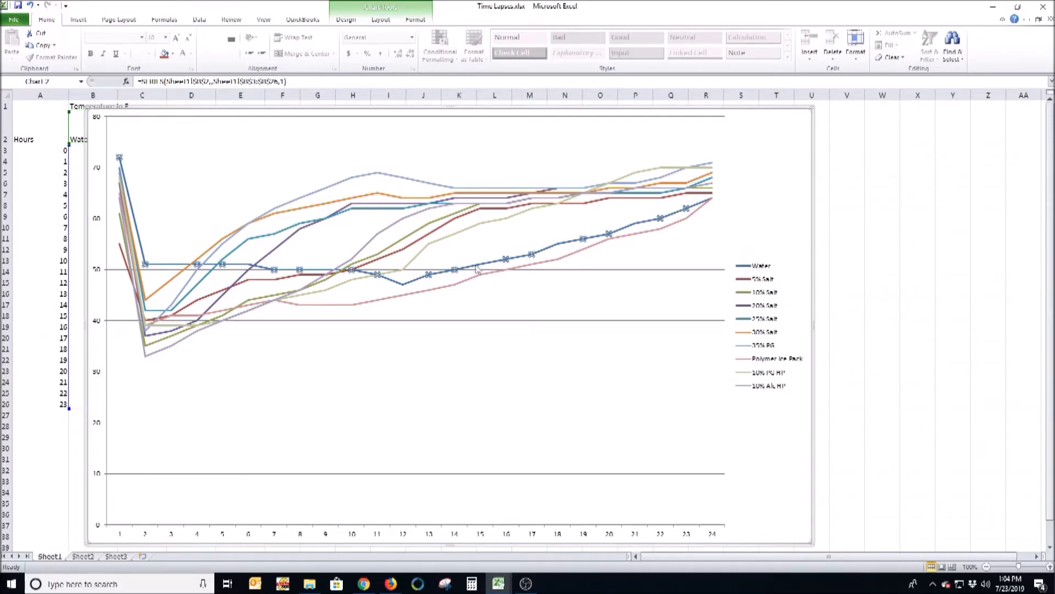
mouse_move(525, 241)
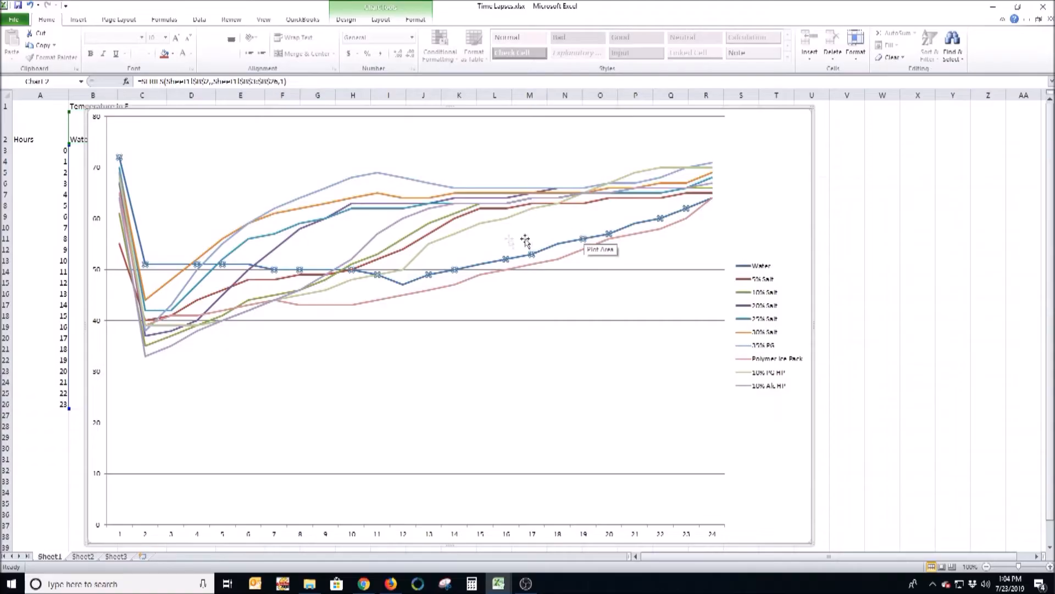
mouse_move(421, 258)
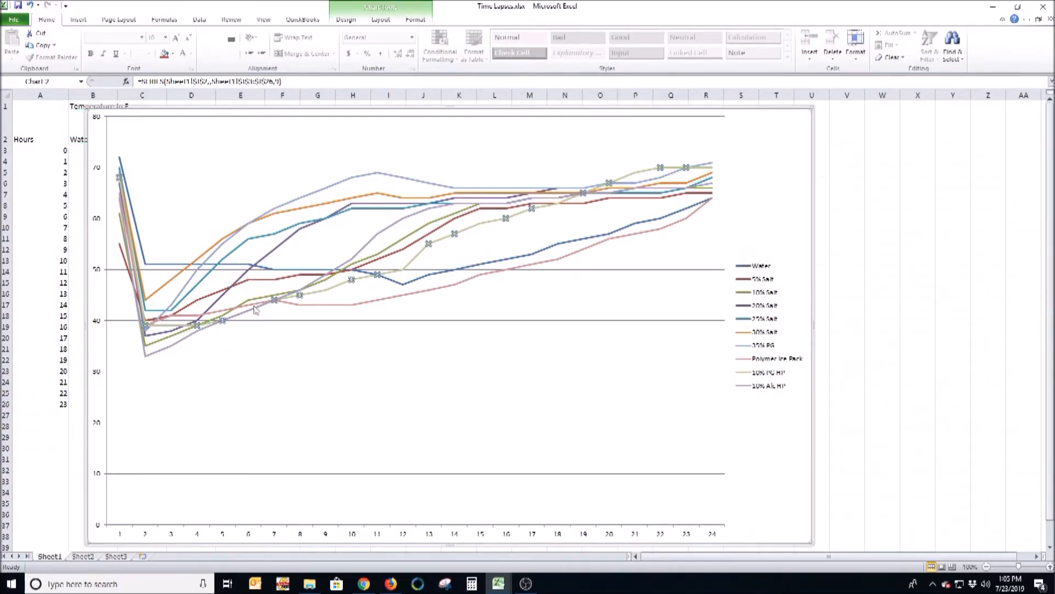
mouse_move(416, 286)
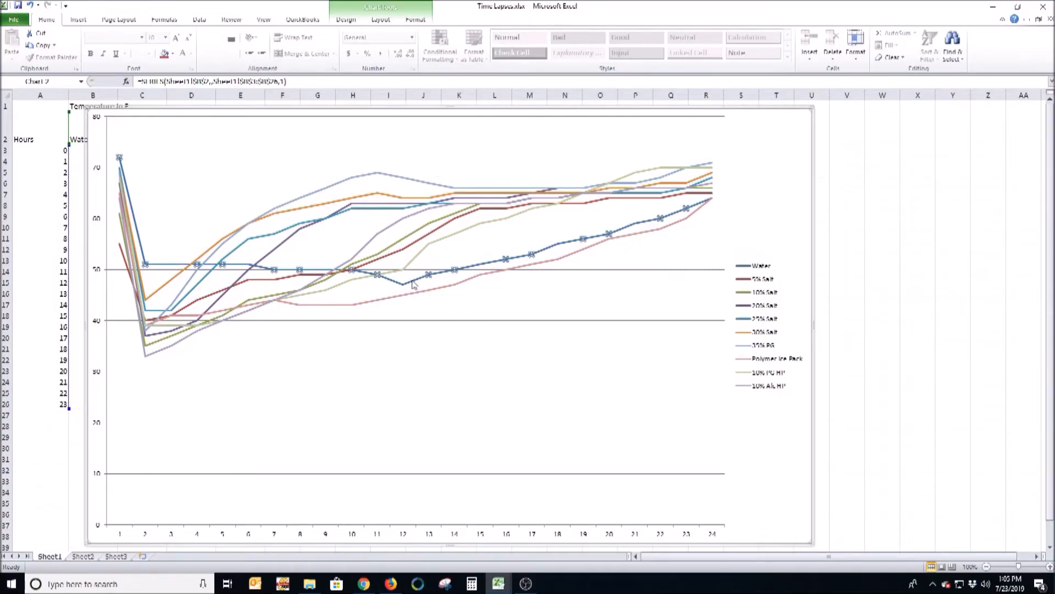
mouse_move(333, 285)
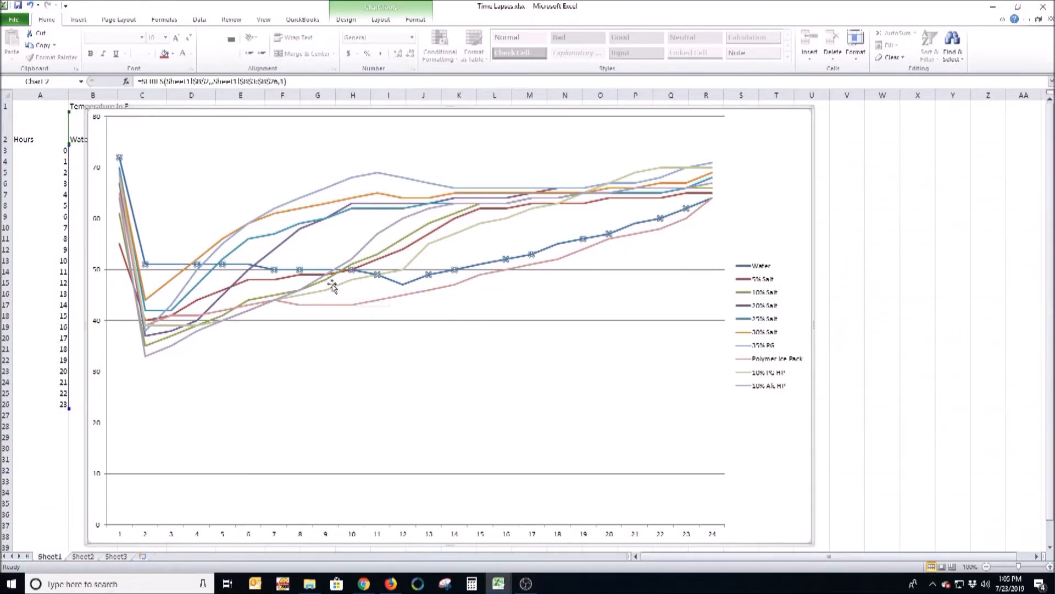
mouse_move(293, 294)
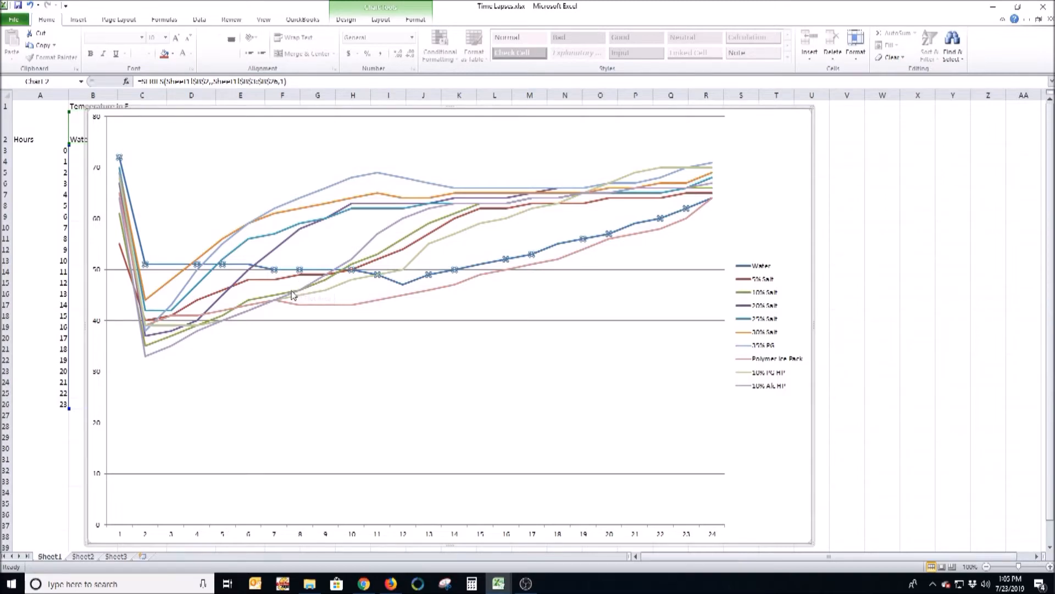
mouse_move(311, 298)
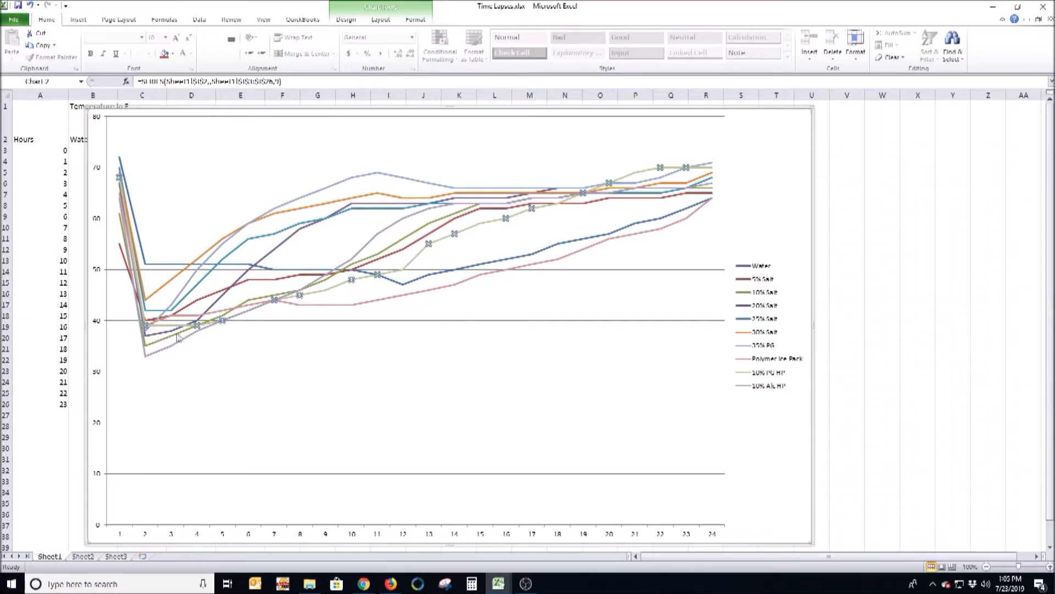
mouse_move(219, 320)
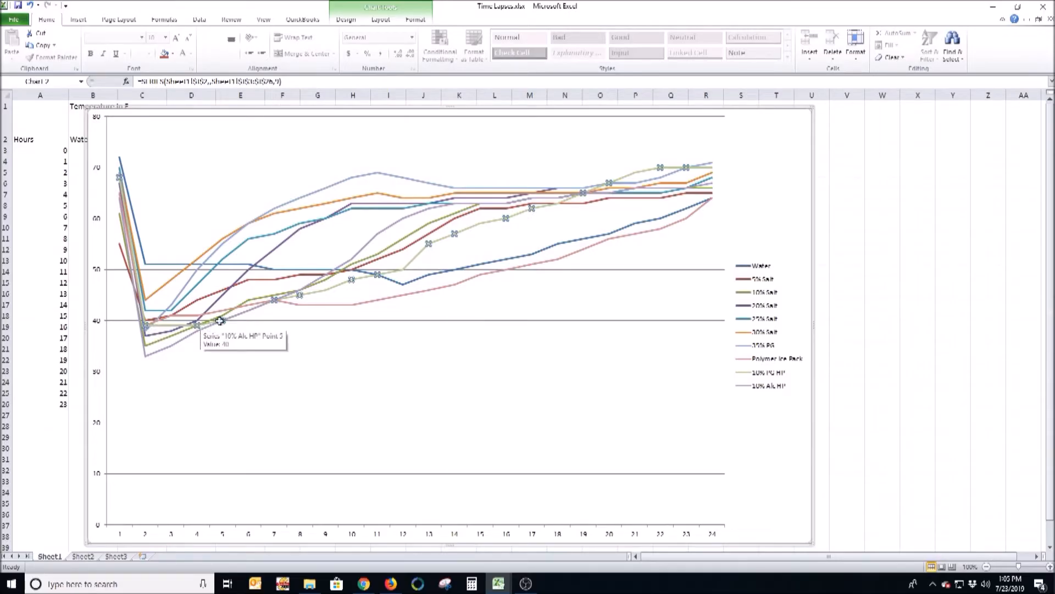
mouse_move(401, 275)
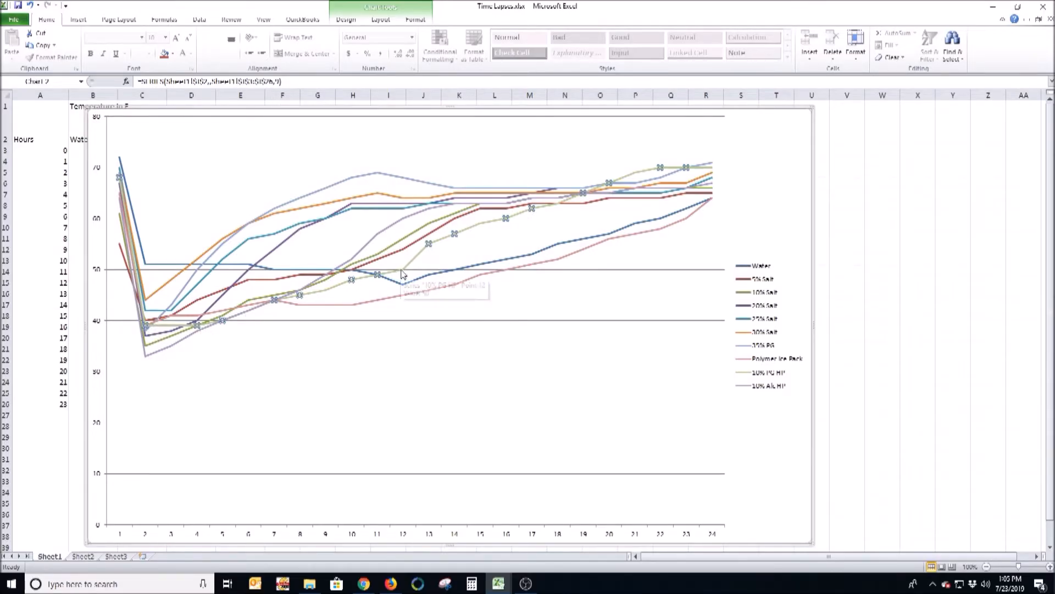
mouse_move(403, 274)
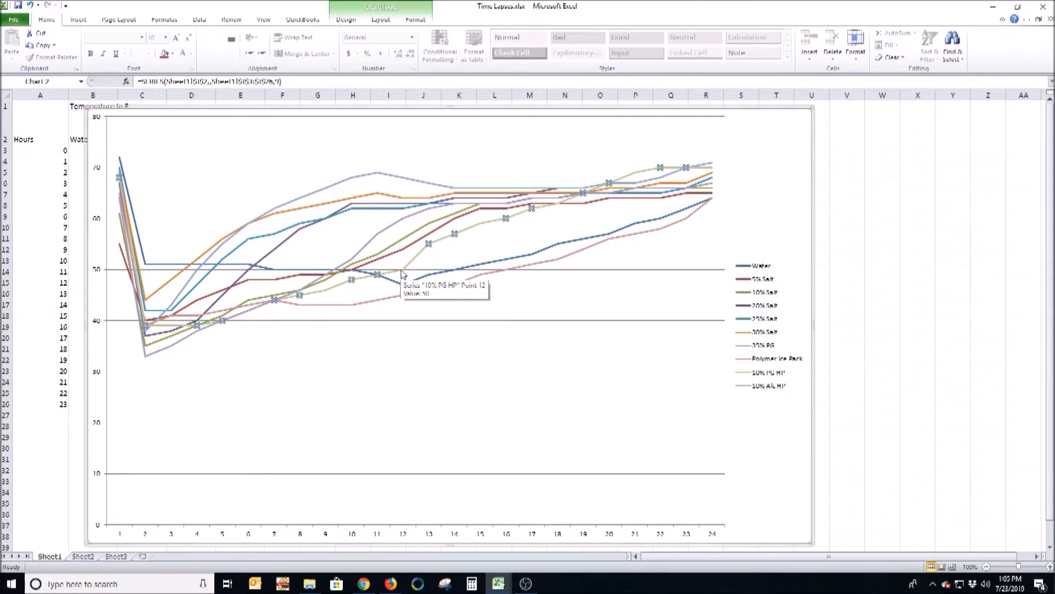
mouse_move(498, 583)
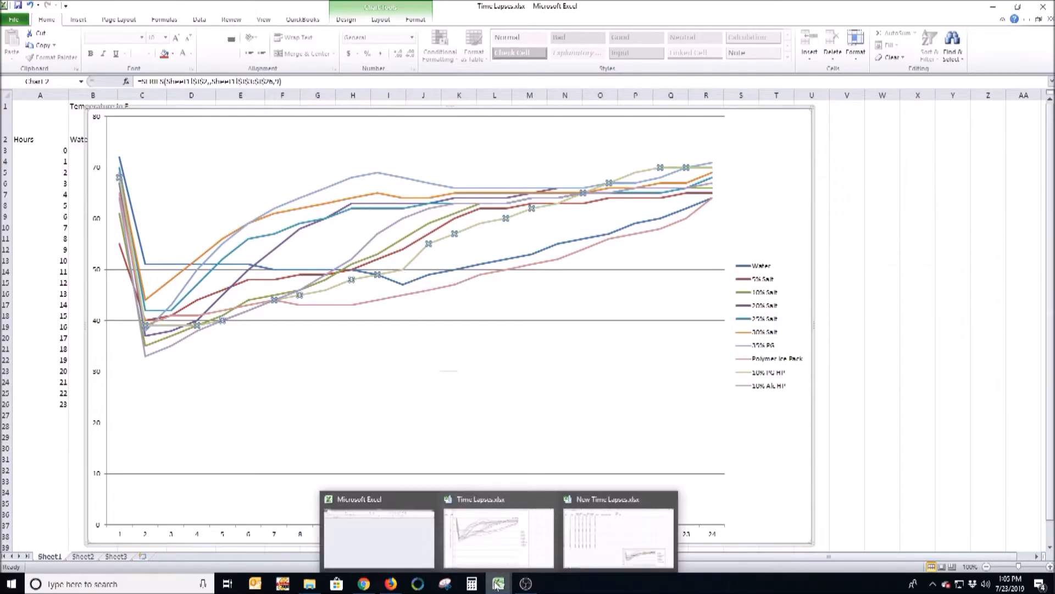
mouse_move(590, 556)
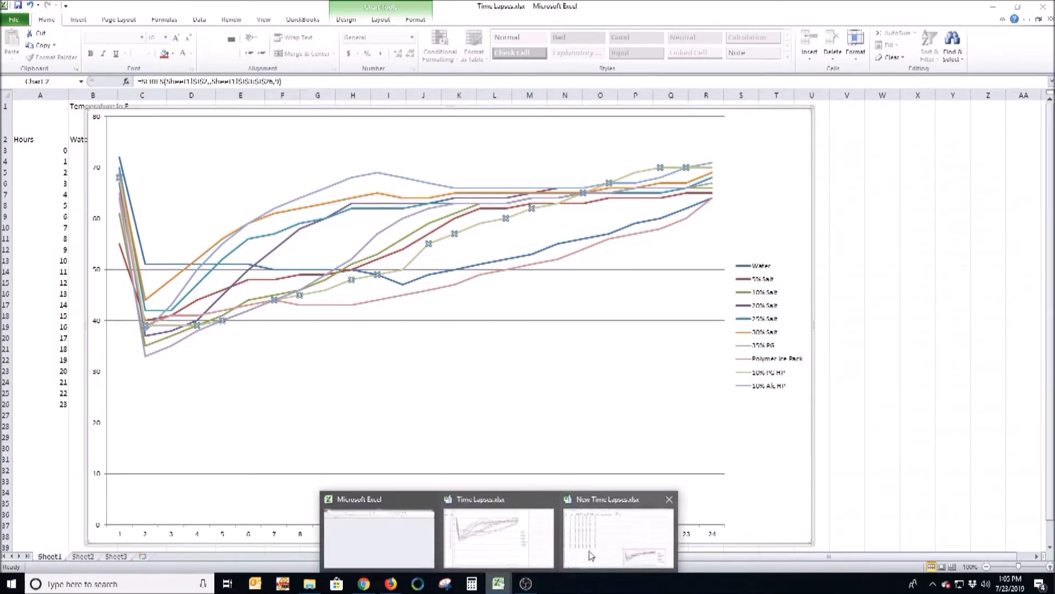
left_click(616, 535)
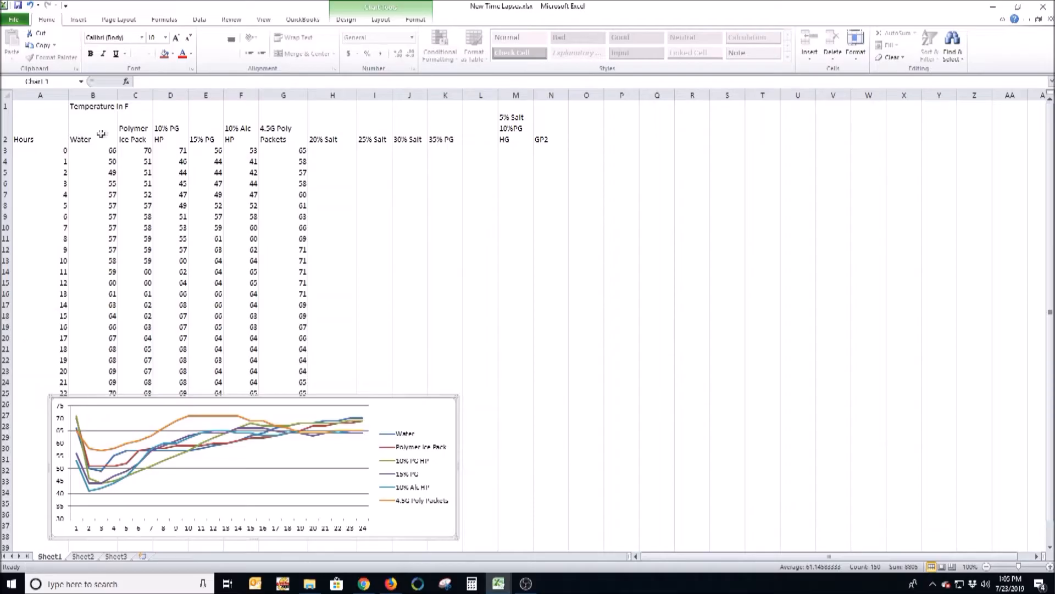
mouse_move(139, 133)
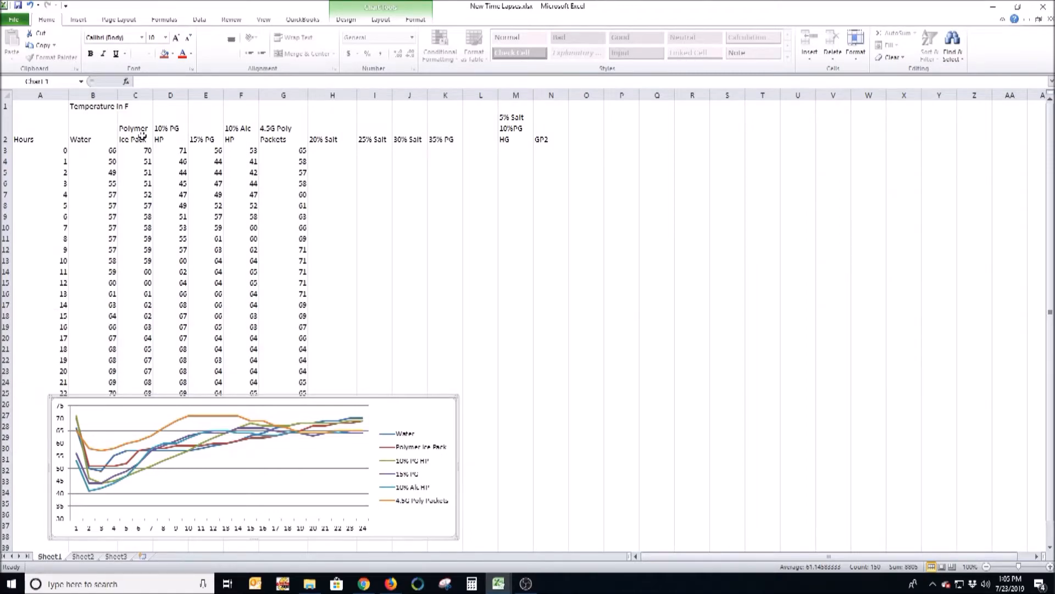
mouse_move(172, 131)
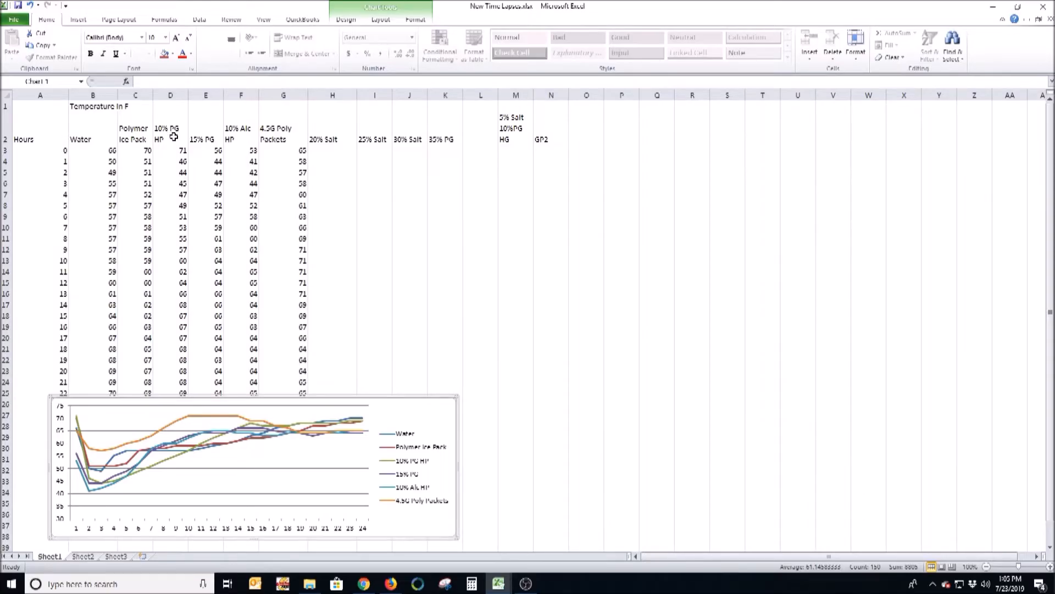
mouse_move(208, 132)
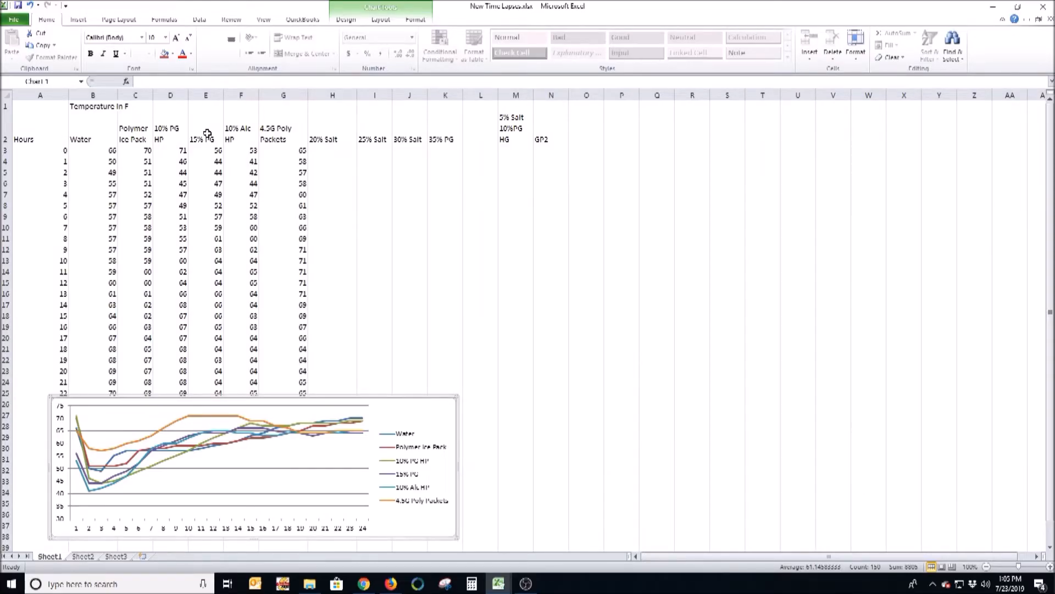
mouse_move(296, 133)
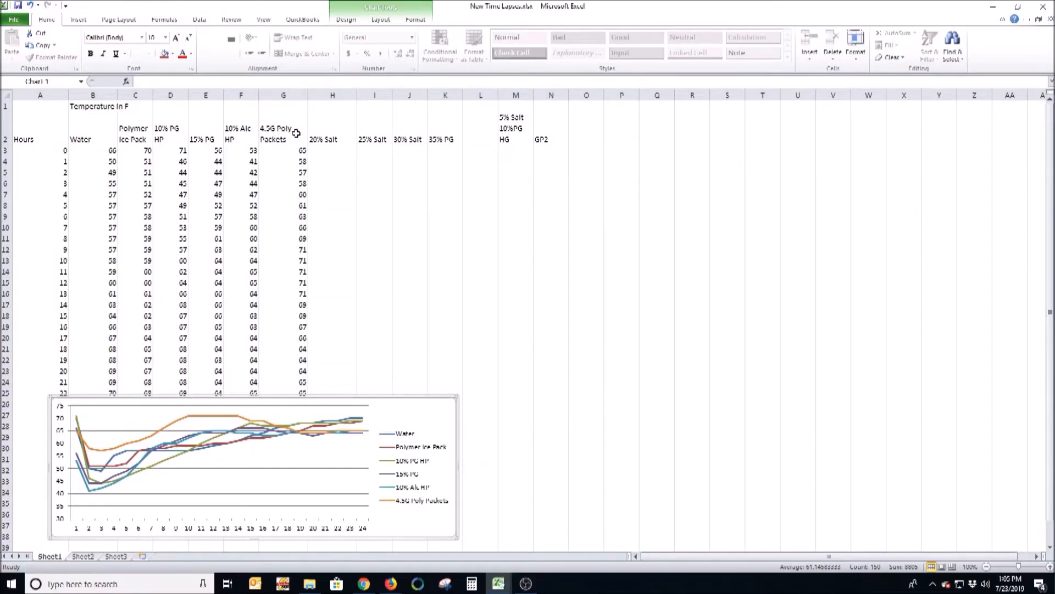
mouse_move(350, 350)
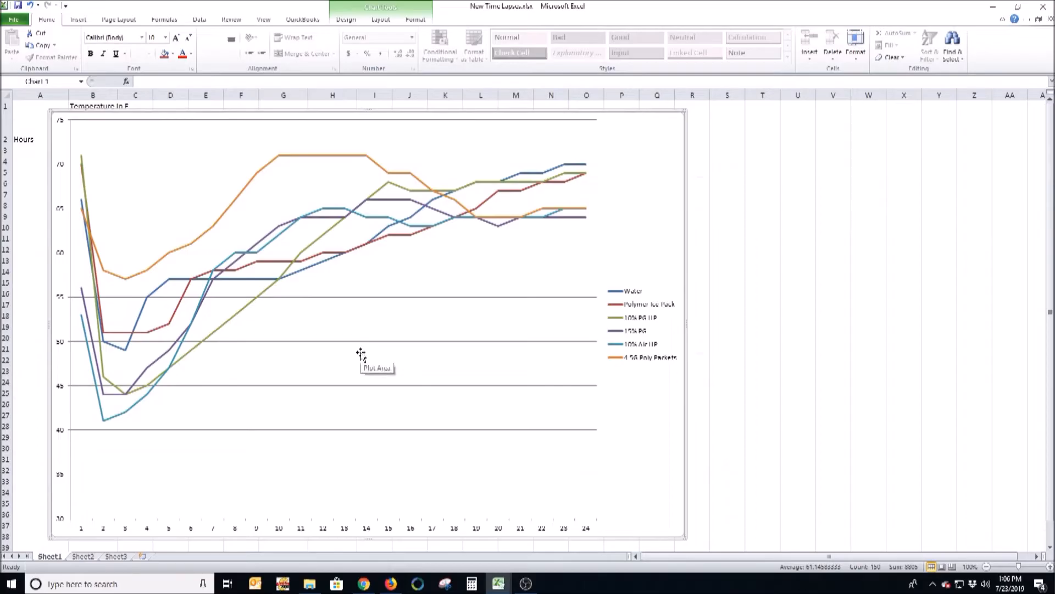
mouse_move(242, 331)
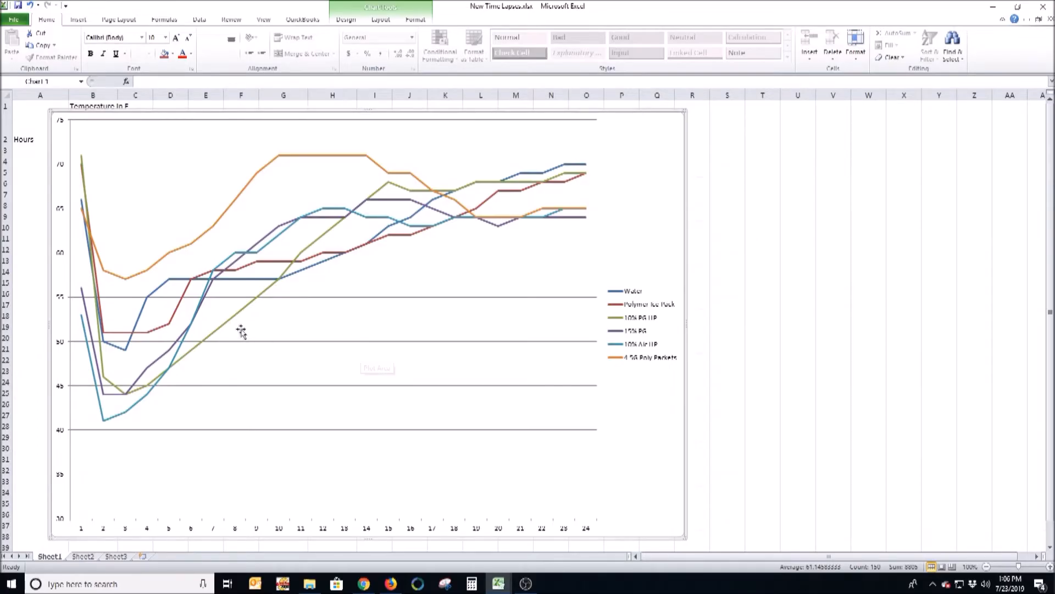
mouse_move(223, 330)
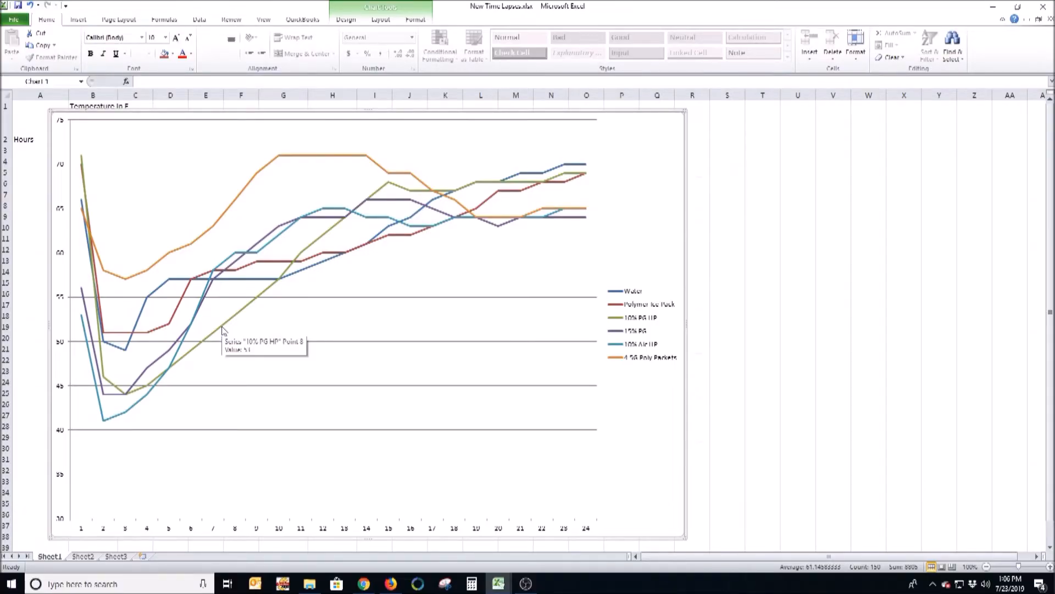
mouse_move(241, 288)
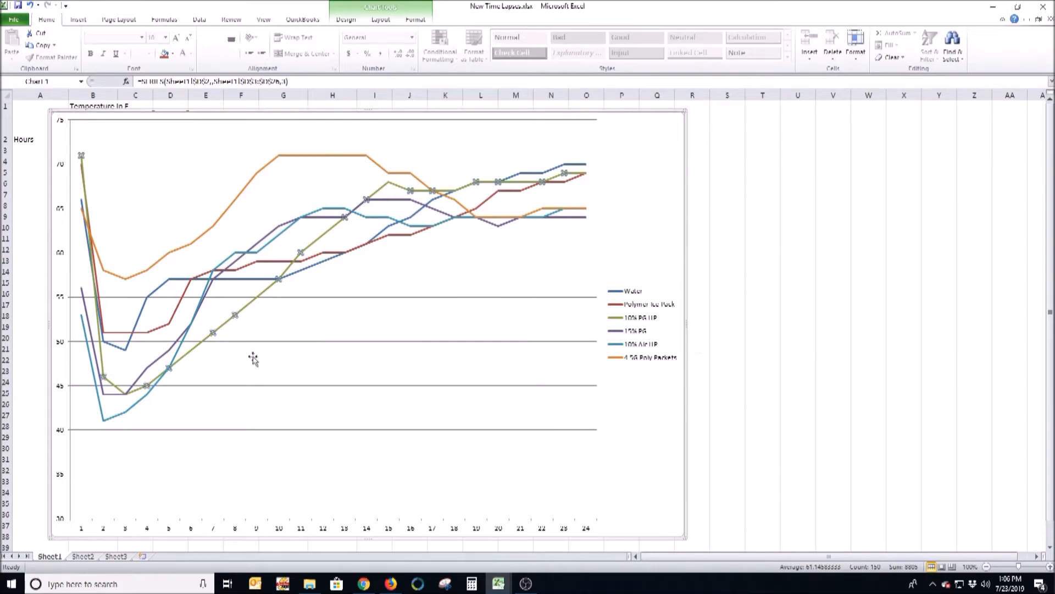
mouse_move(112, 397)
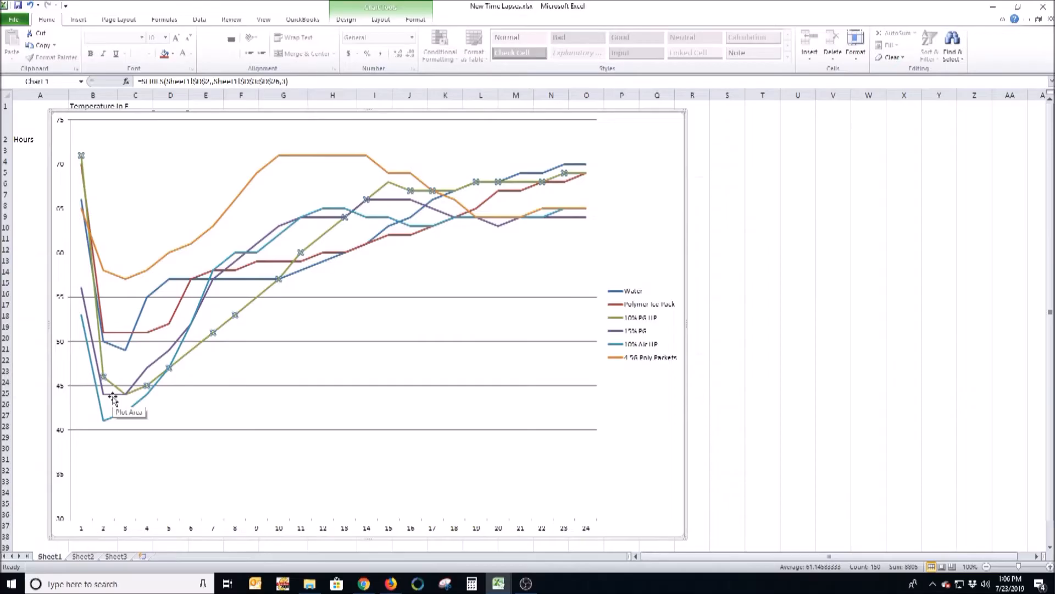
mouse_move(281, 287)
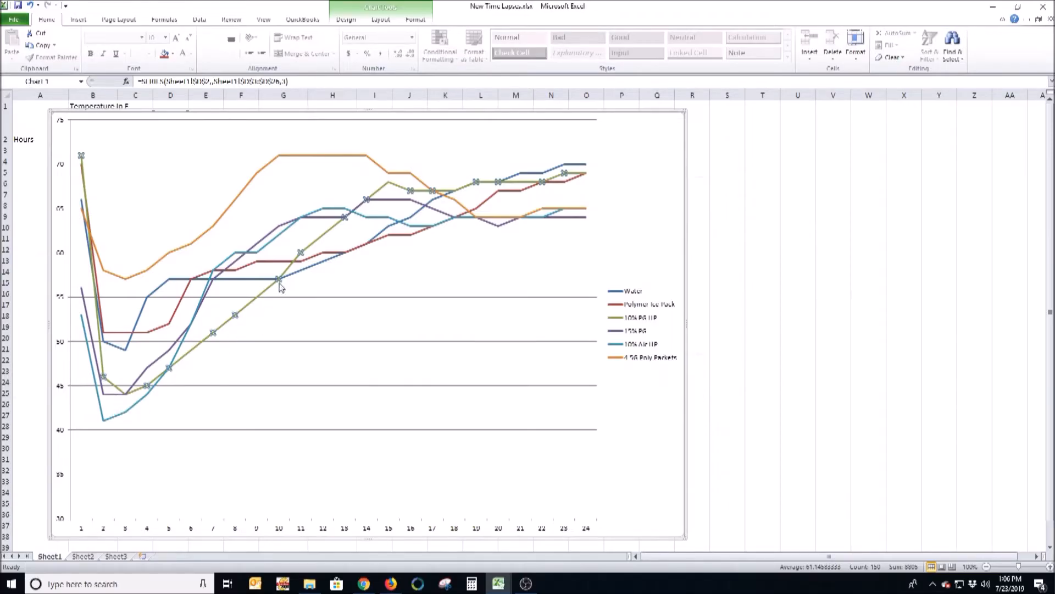
mouse_move(157, 395)
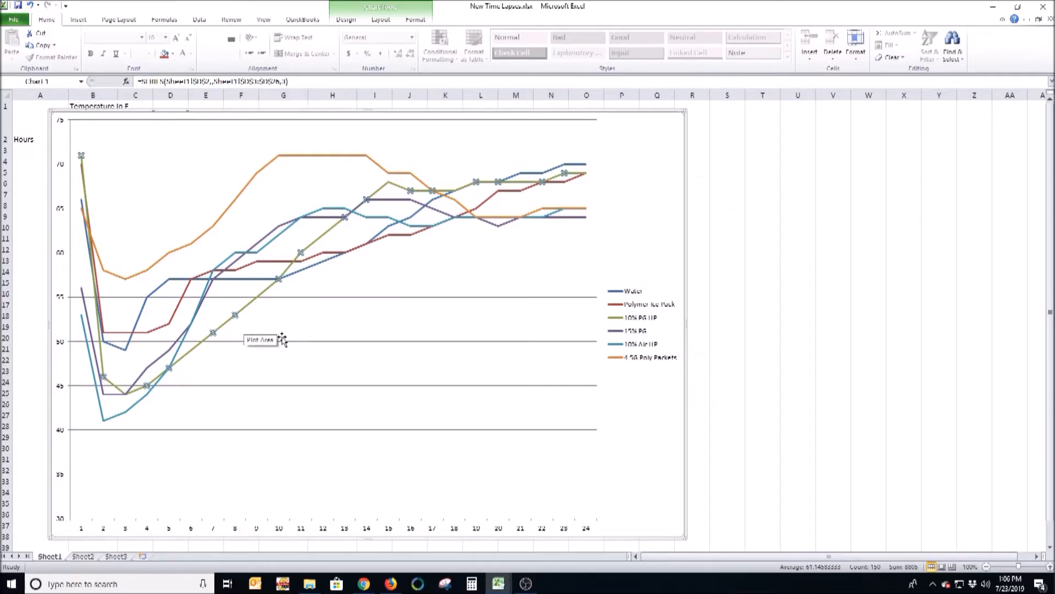
mouse_move(269, 293)
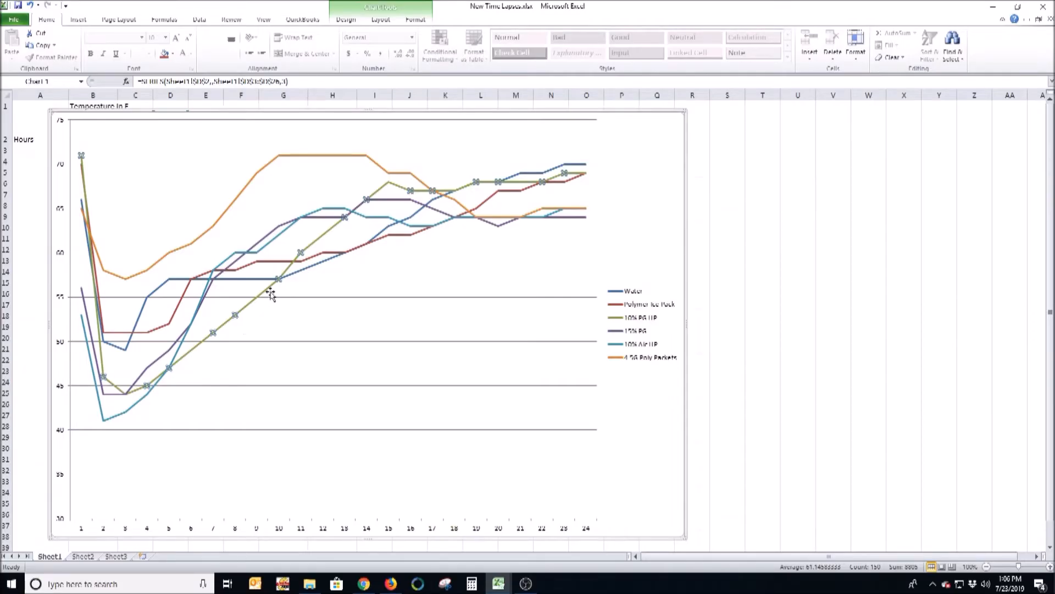
mouse_move(271, 293)
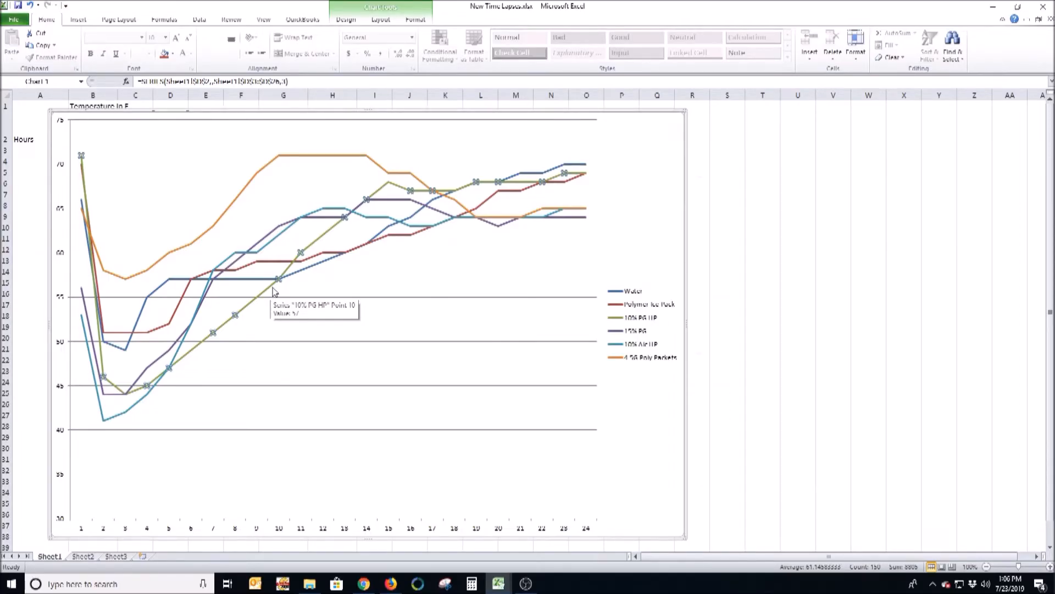
mouse_move(287, 295)
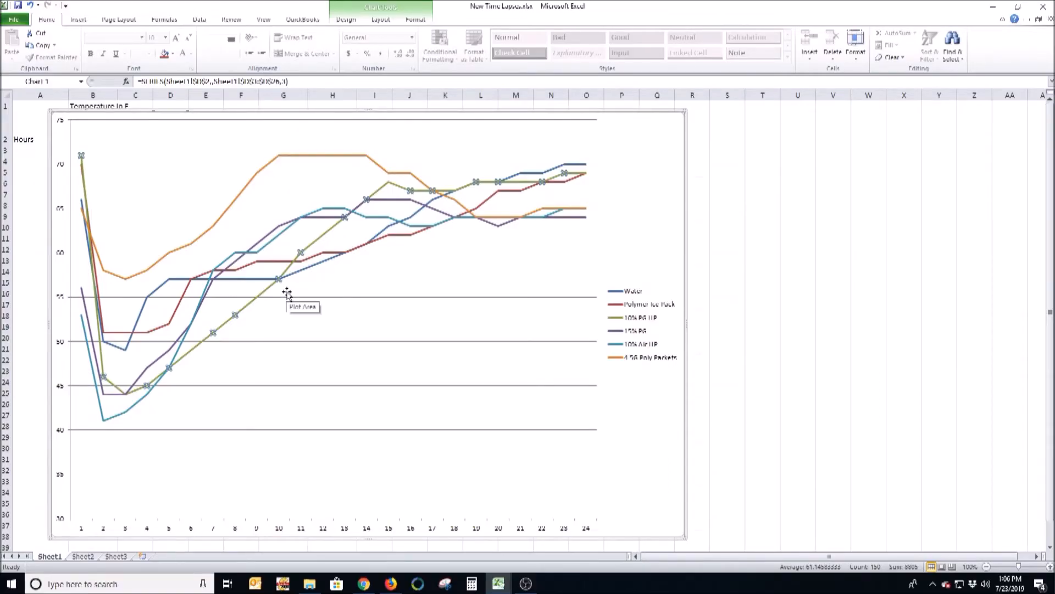
mouse_move(273, 336)
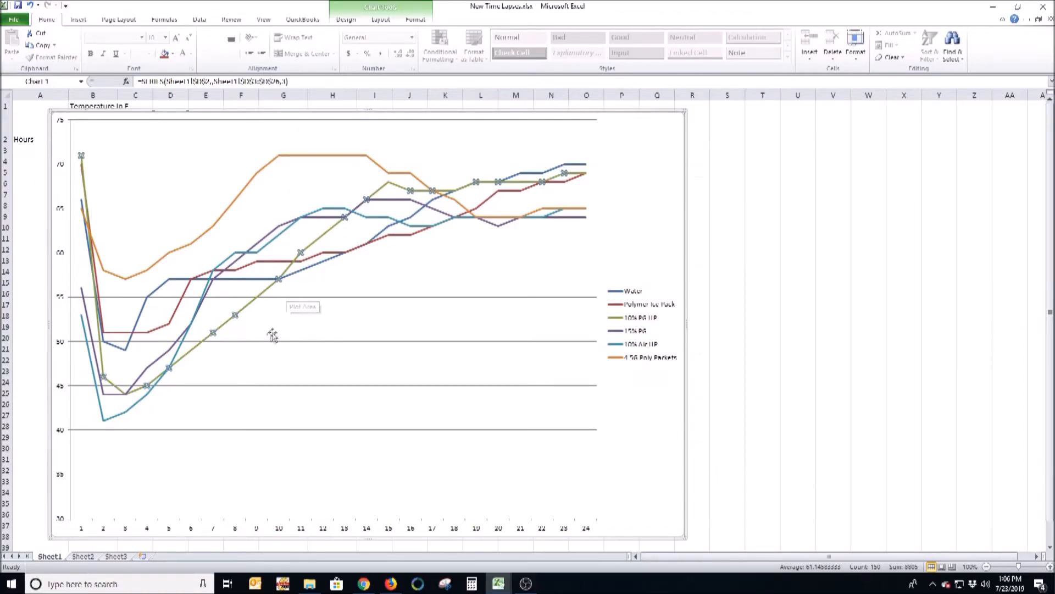
mouse_move(622, 352)
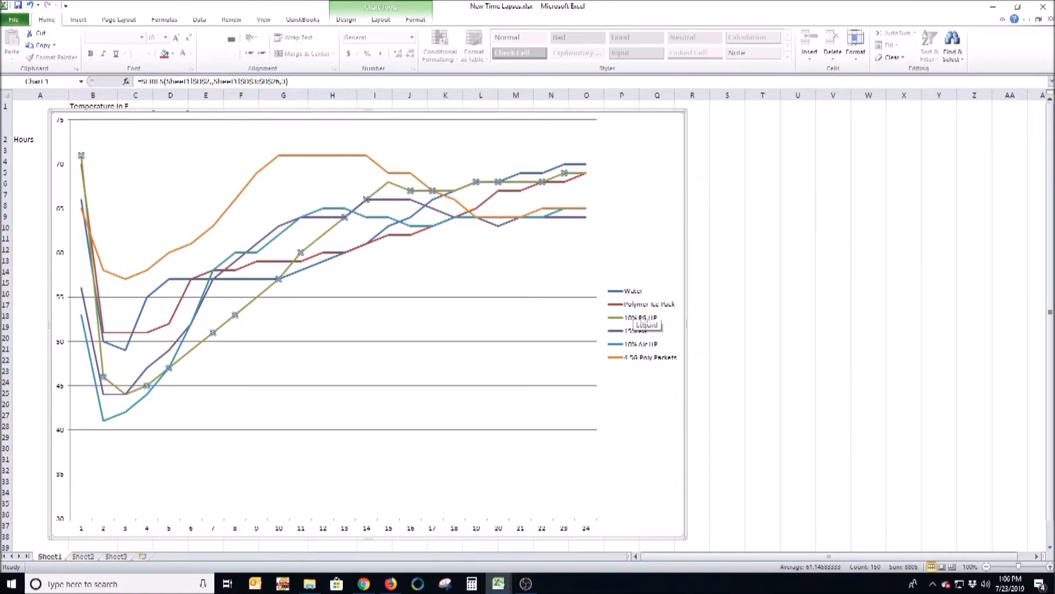
mouse_move(293, 350)
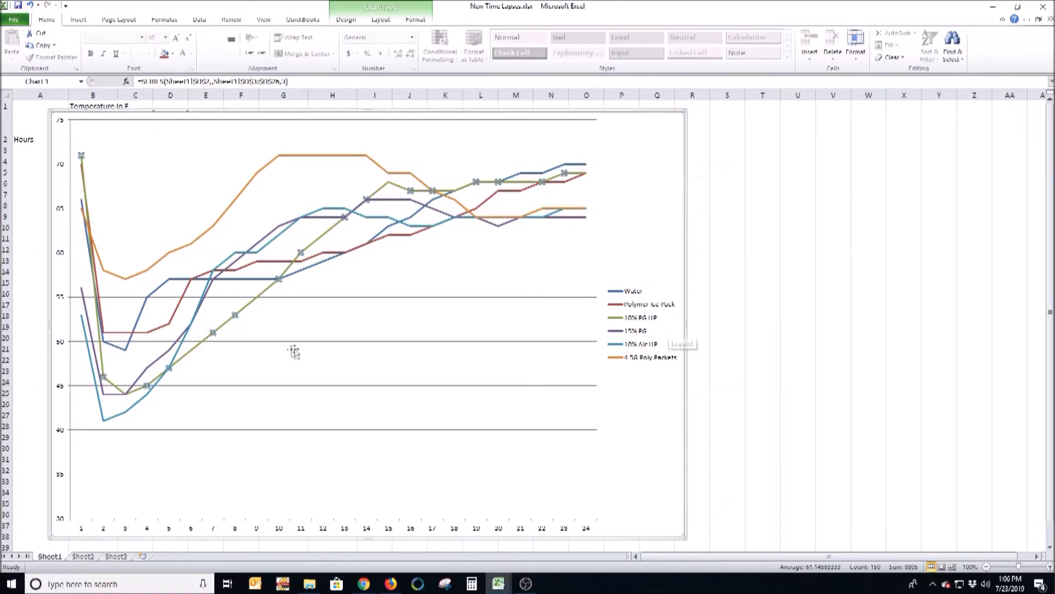
mouse_move(276, 282)
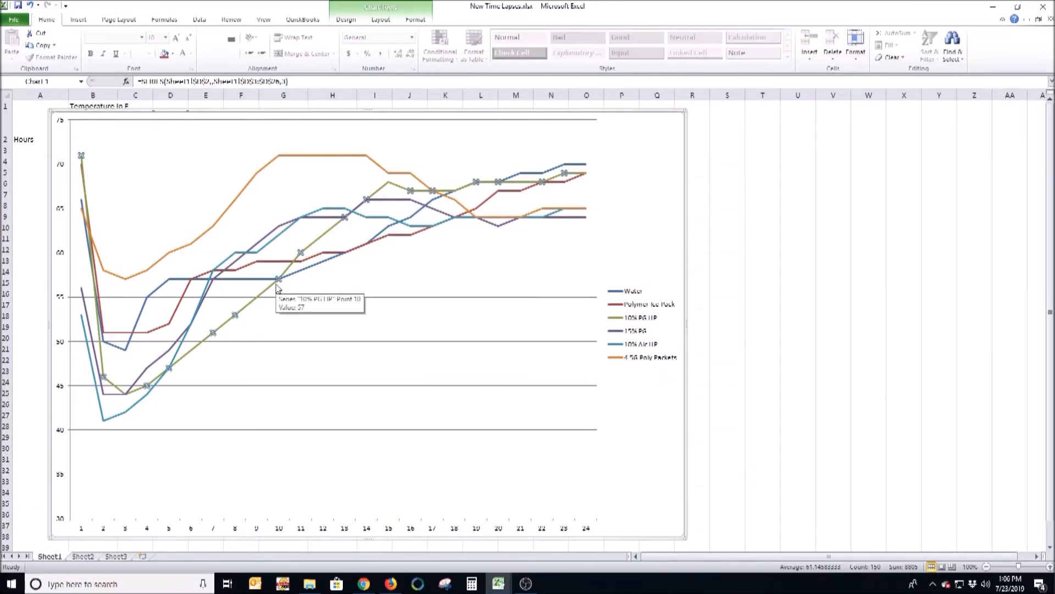
mouse_move(282, 485)
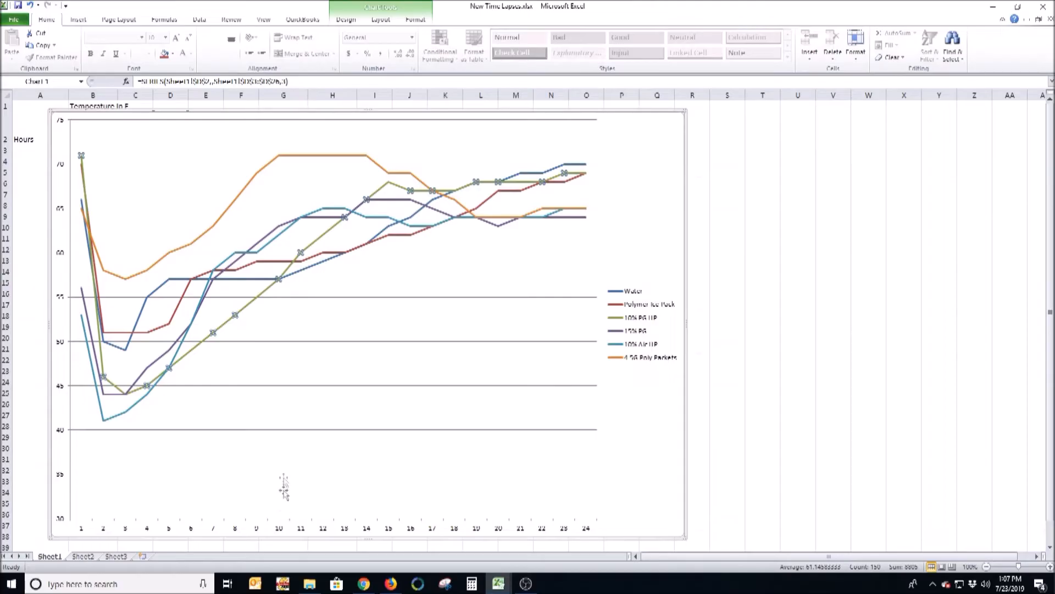
mouse_move(272, 293)
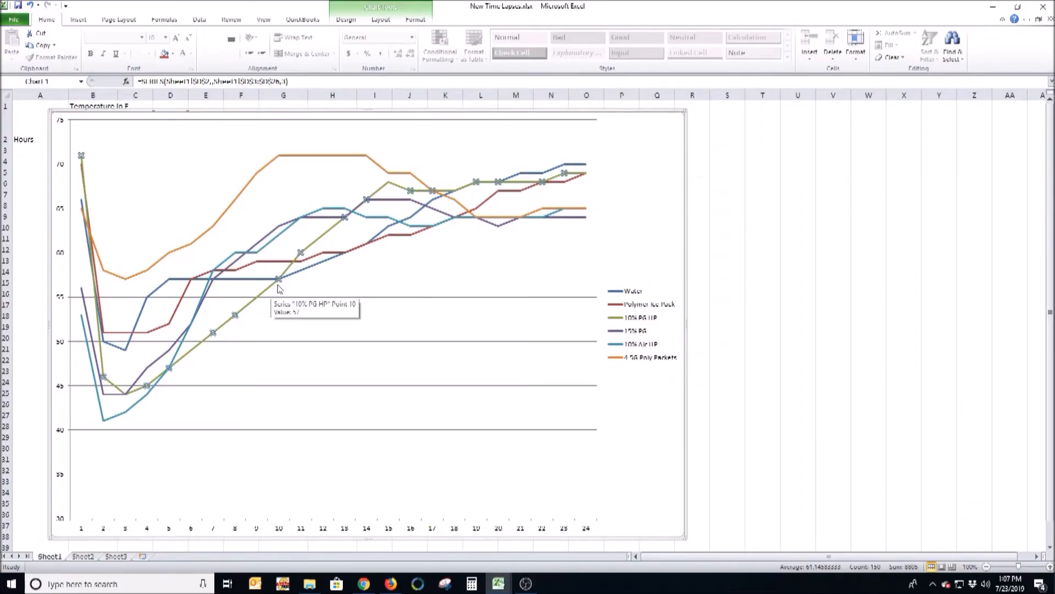
left_click(87, 556)
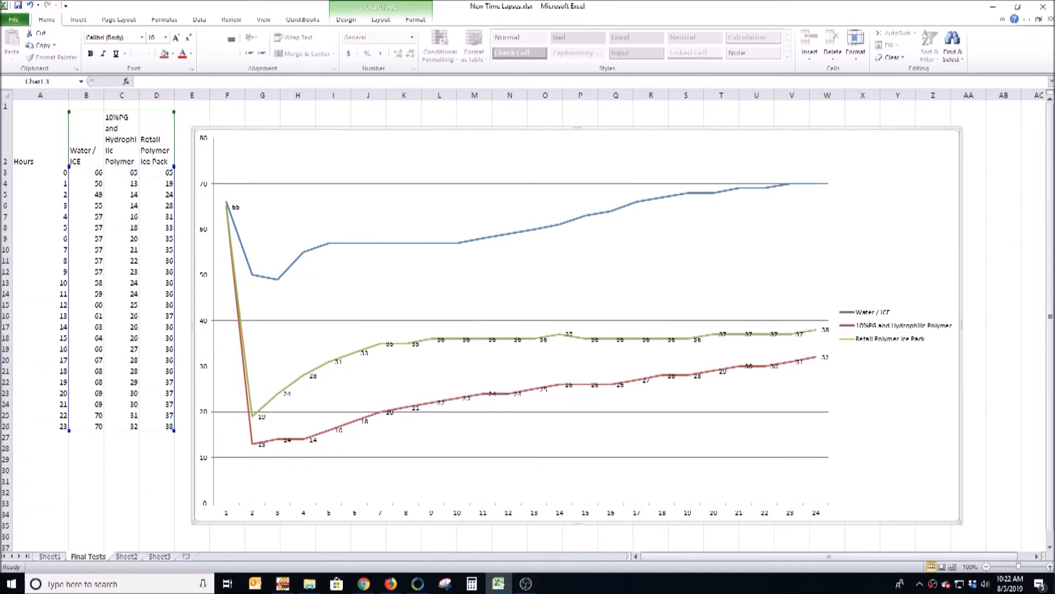
mouse_move(312, 321)
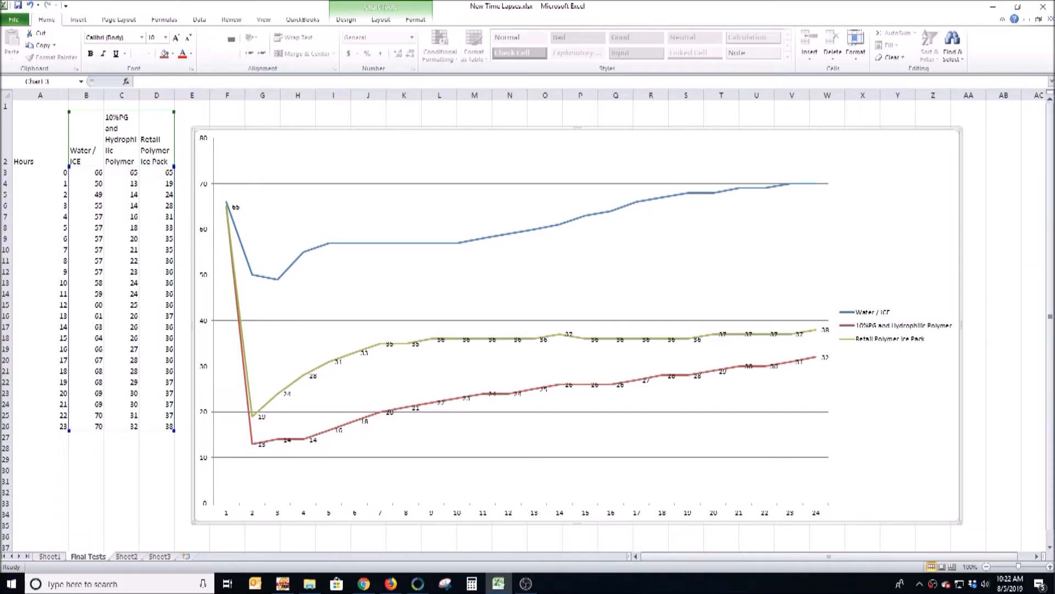
mouse_move(902, 326)
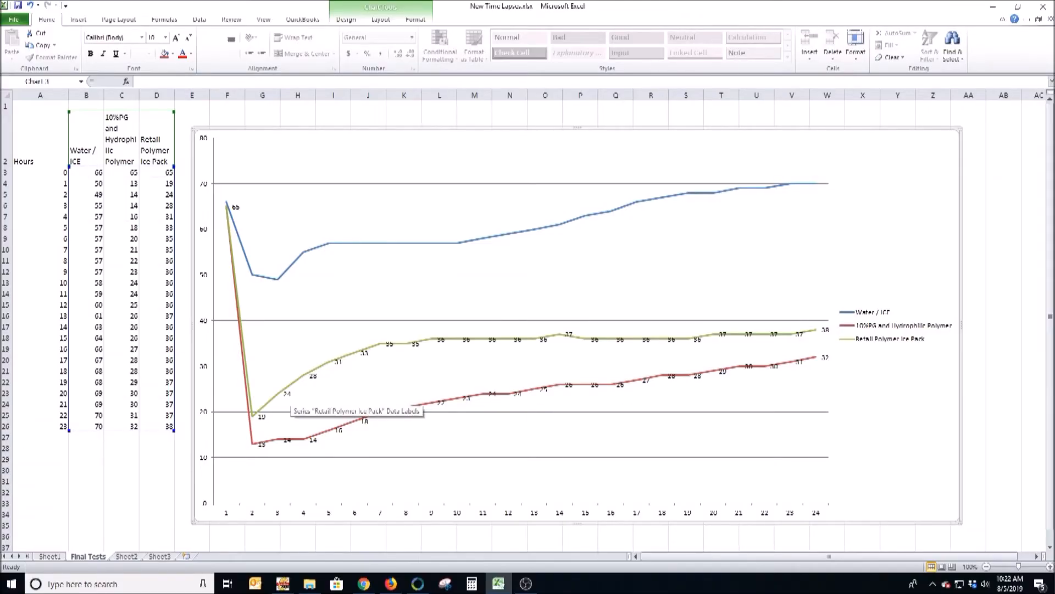
mouse_move(396, 383)
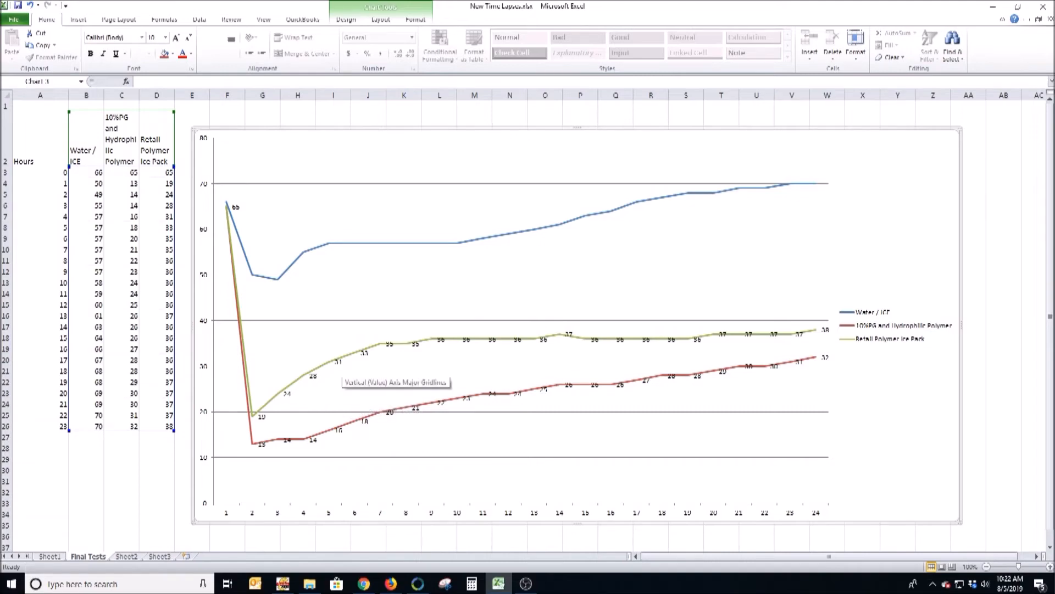
mouse_move(396, 383)
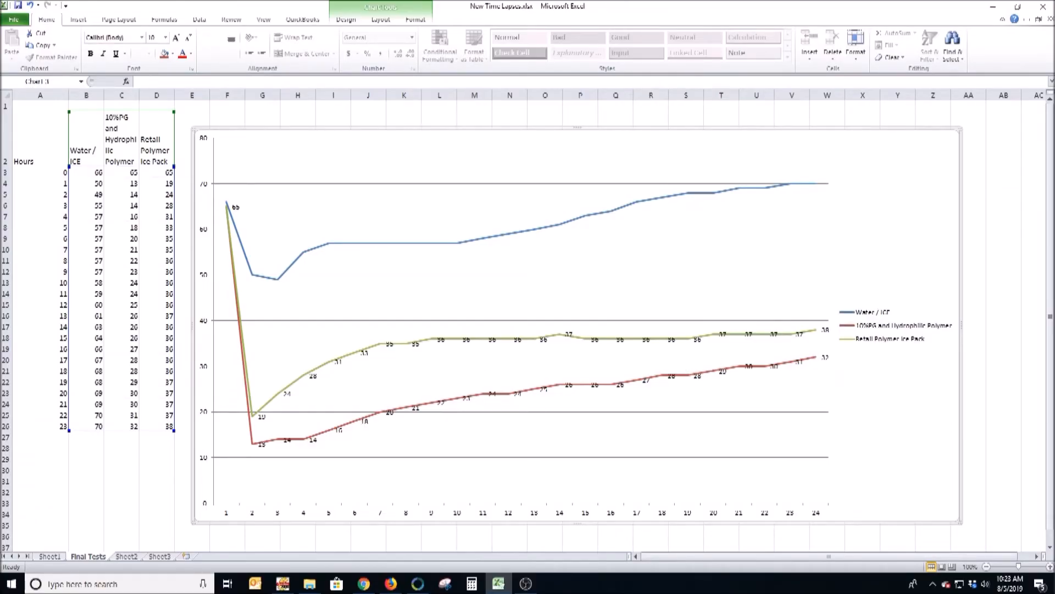
mouse_move(888, 336)
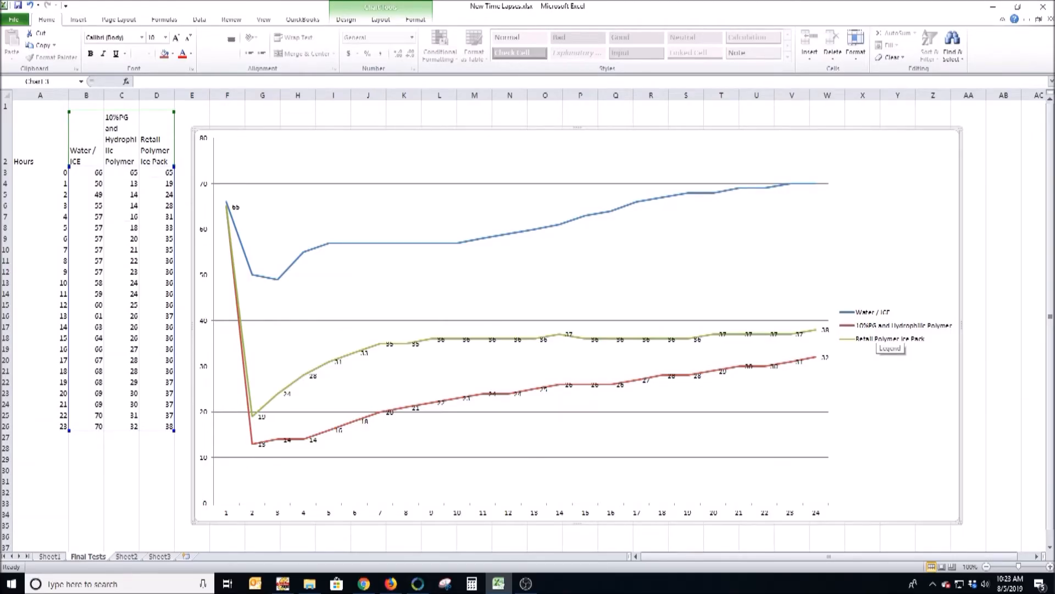
mouse_move(903, 325)
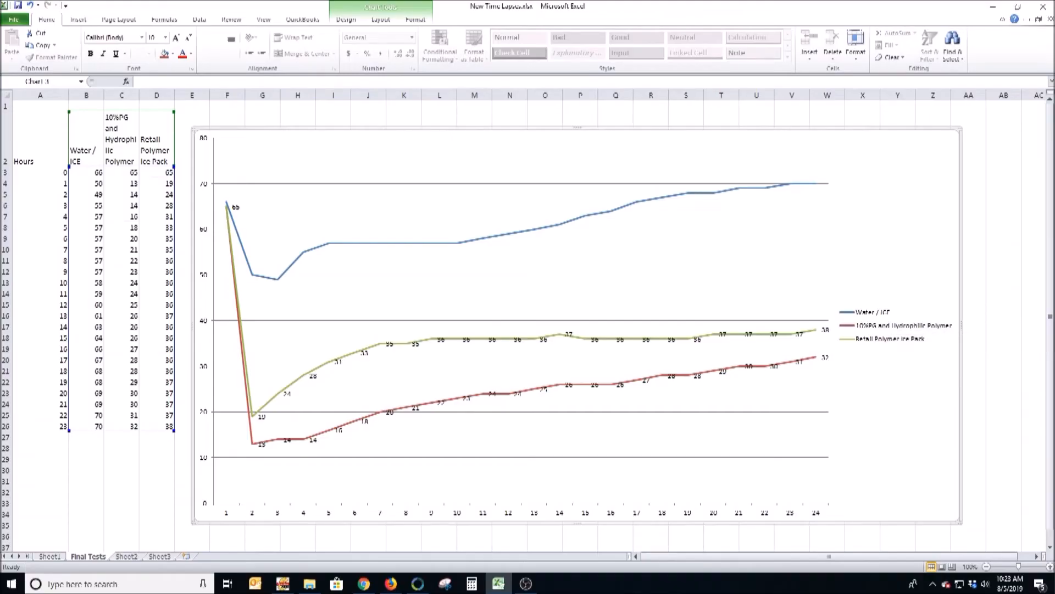
mouse_move(261, 441)
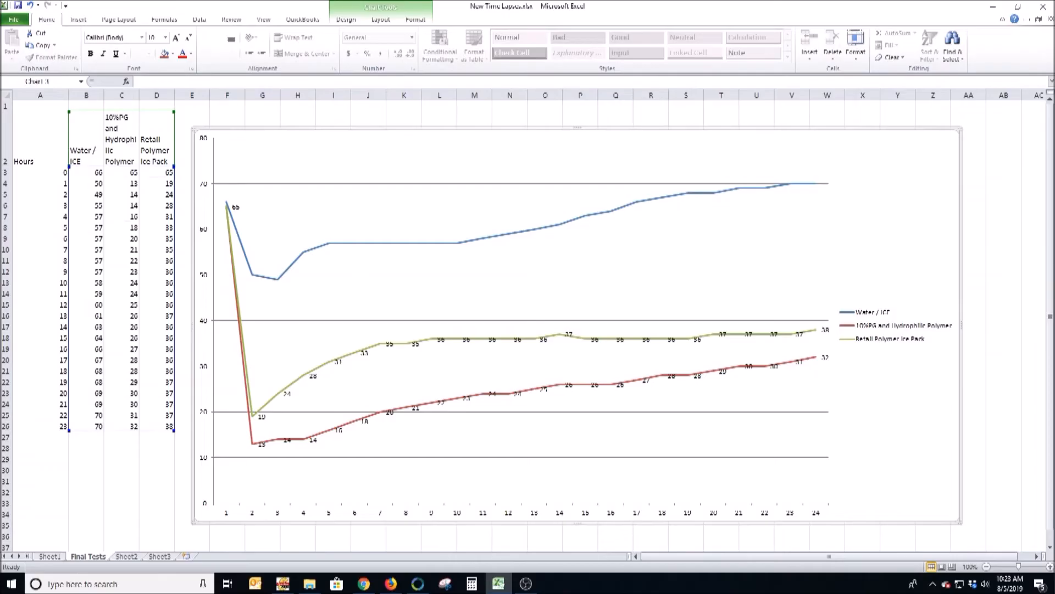
mouse_move(513, 416)
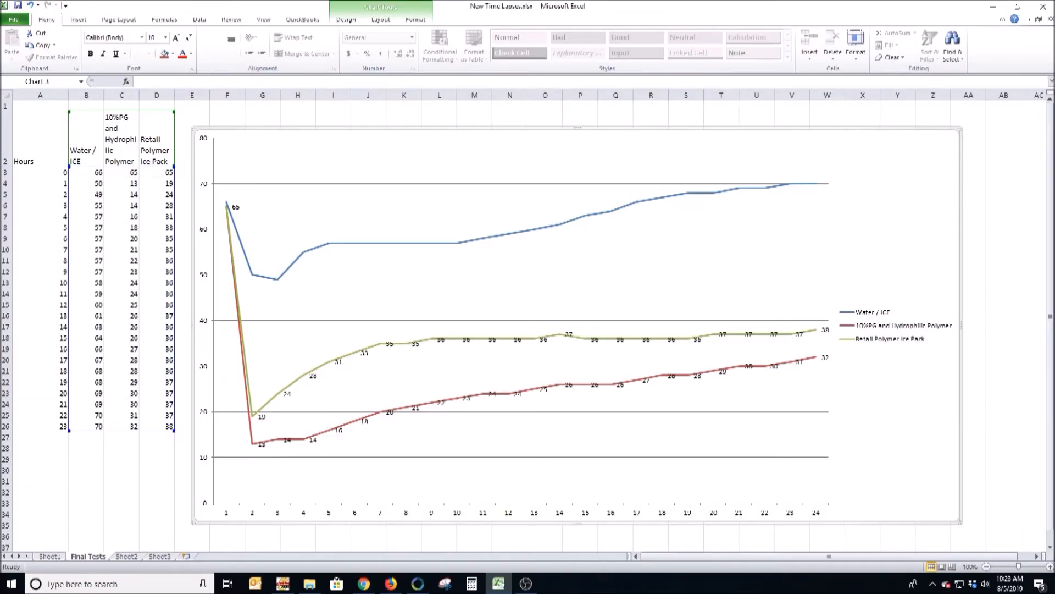
mouse_move(822, 450)
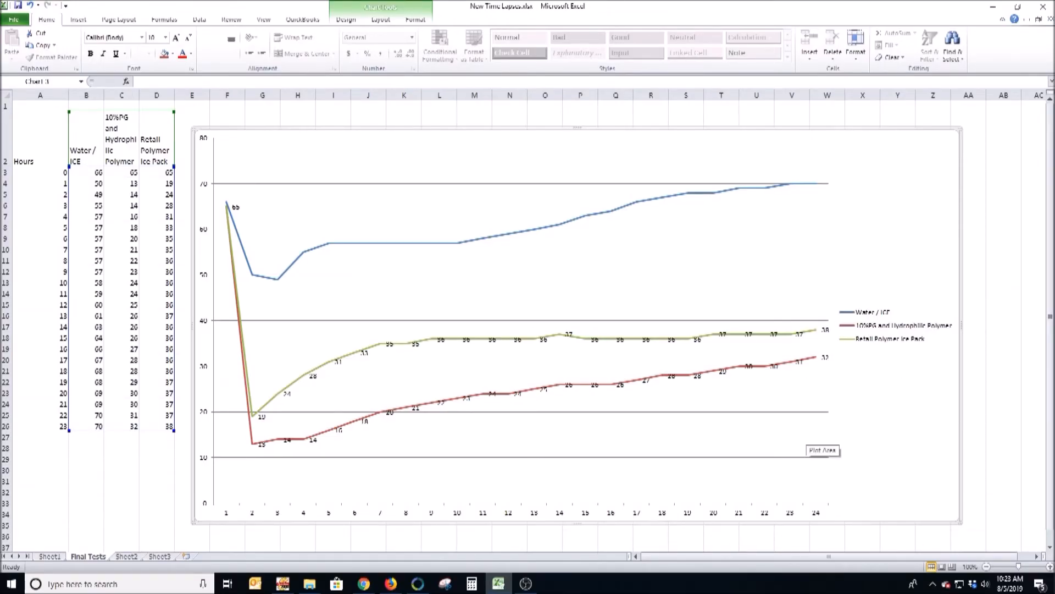